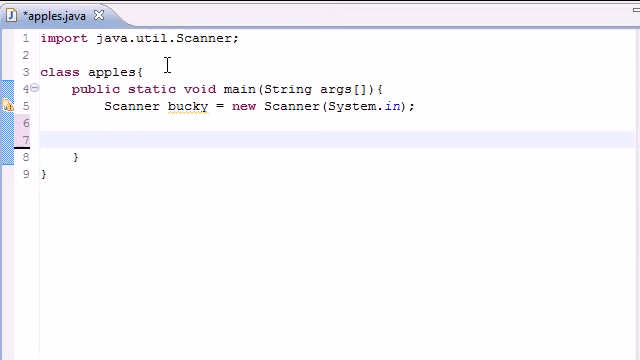
Try a sample 'double 3.54' declaration, erase it, and start an 'int' declaration instead.
text(double)
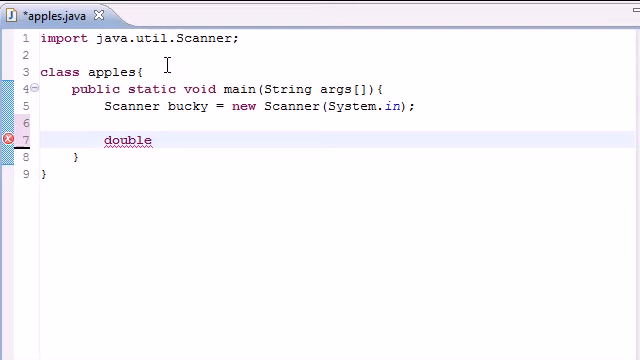
text(3.54)
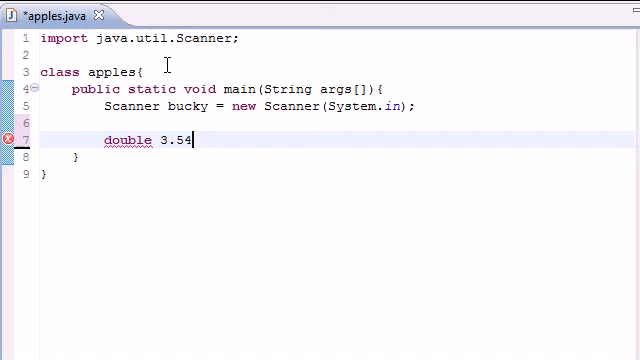
key(BackSpace)
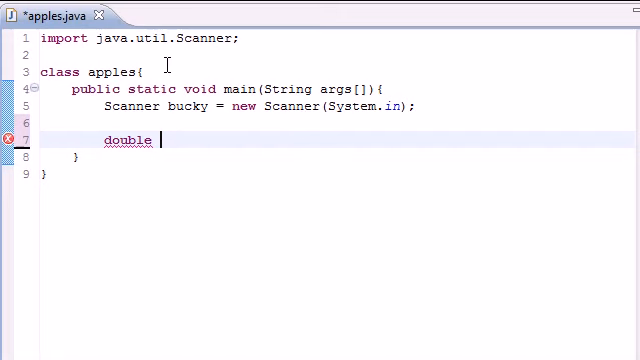
key(BackSpace)
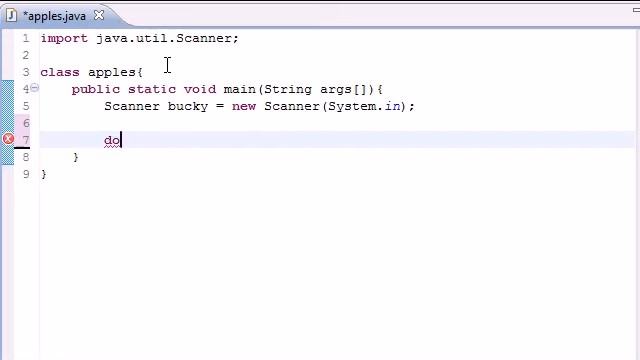
text(int)
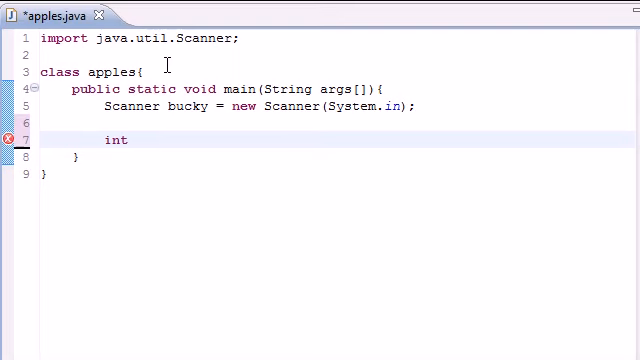
text(e)
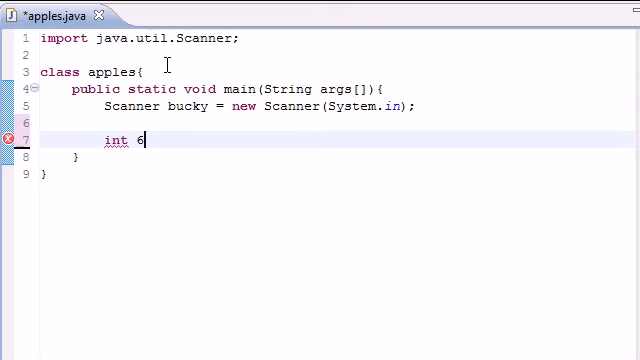
text(7)
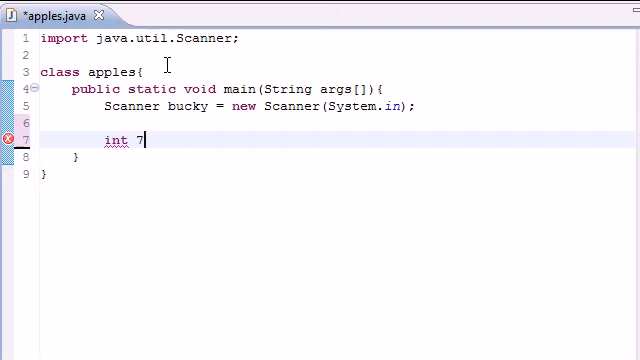
key(BackSpace)
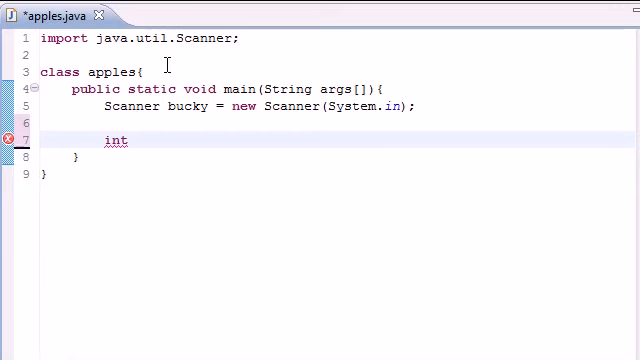
Declare int girls, boys, people; then assign girls = 6 and boys = 3.
text(girls)
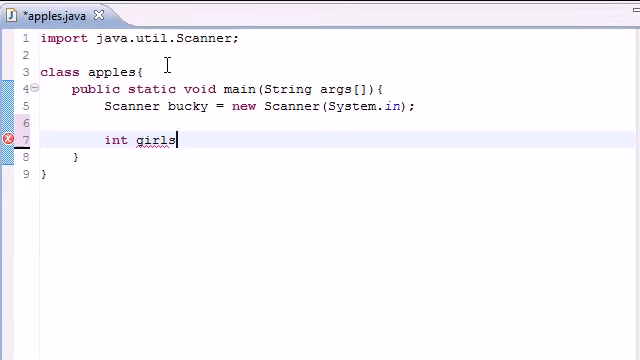
text(, boys,)
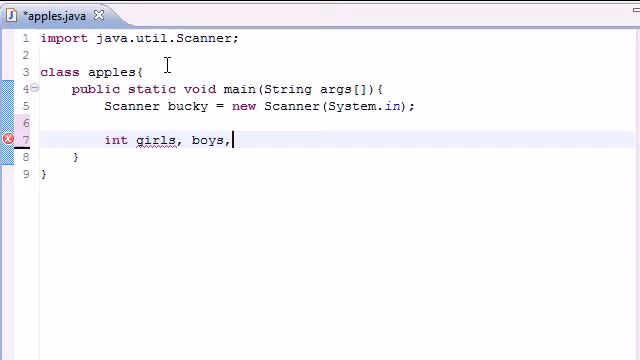
text(people;)
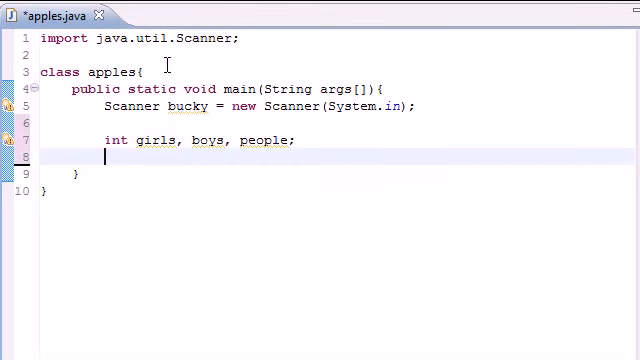
text(gilr)
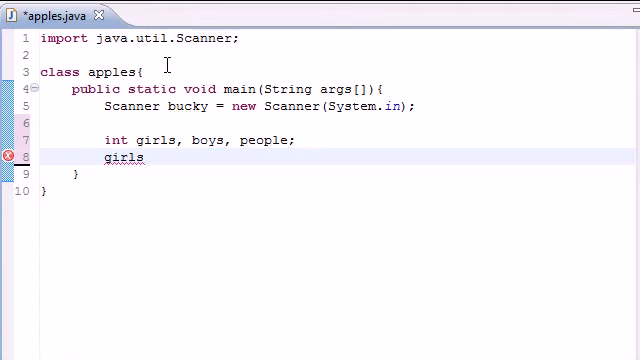
text(= 6;)
text(bo)
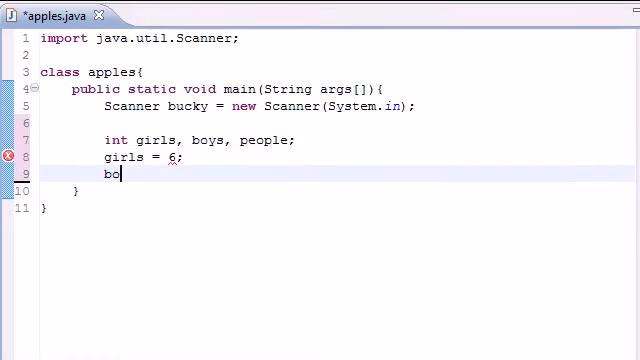
text(ys =)
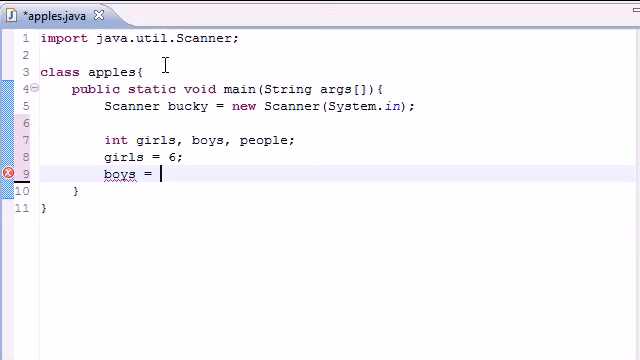
text(3;)
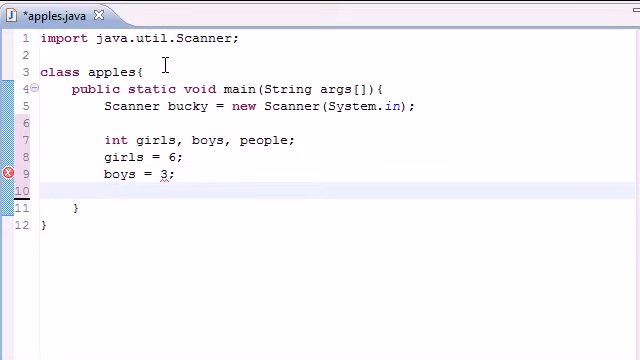
Compute people = girls + boys on the next line.
text(people =)
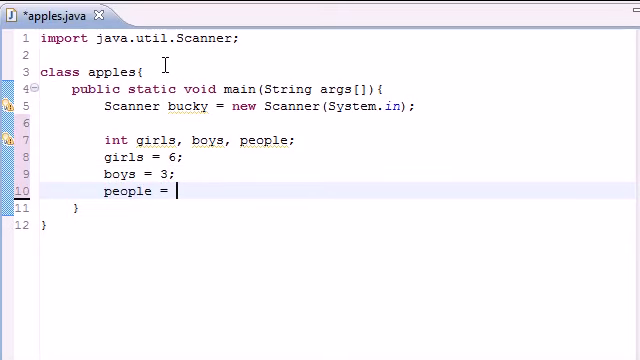
text(girls + bo)
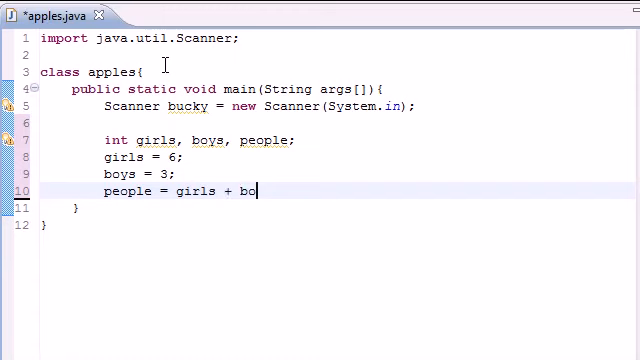
text(ys;)
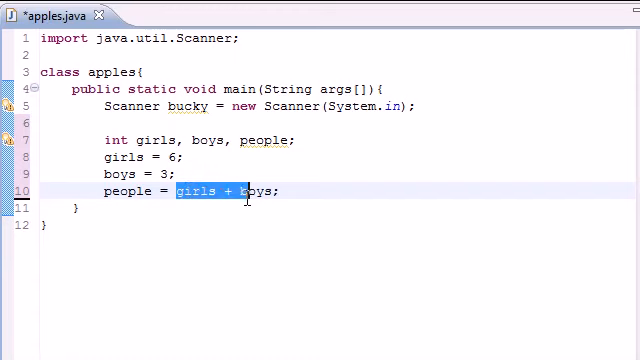
click(320, 168)
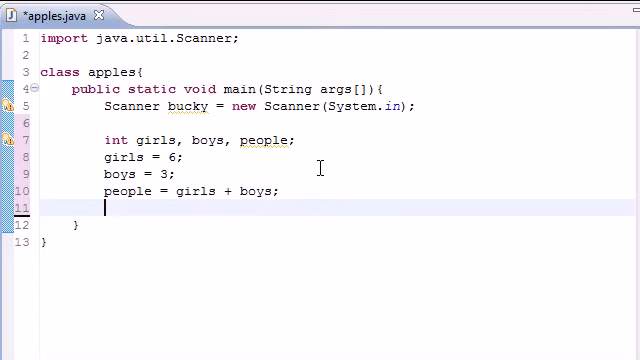
Add System.out.println(people); to print the total.
text(Sy)
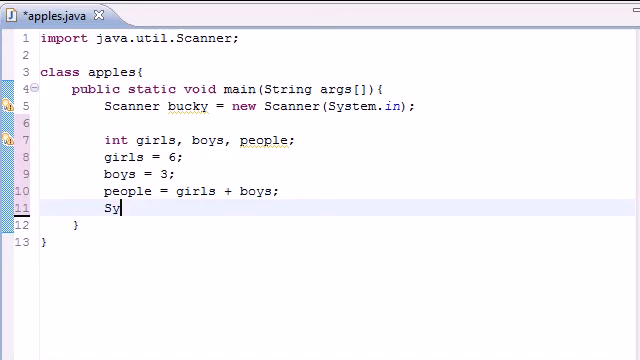
text(st)
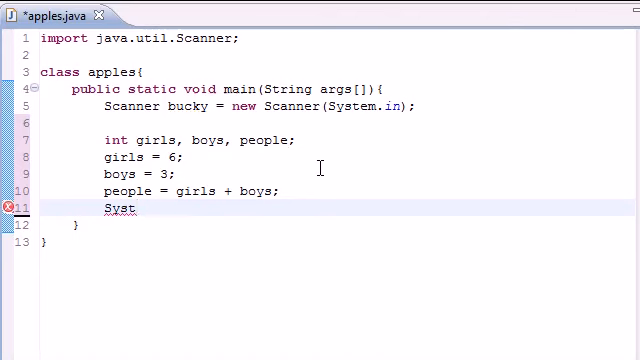
text(em)
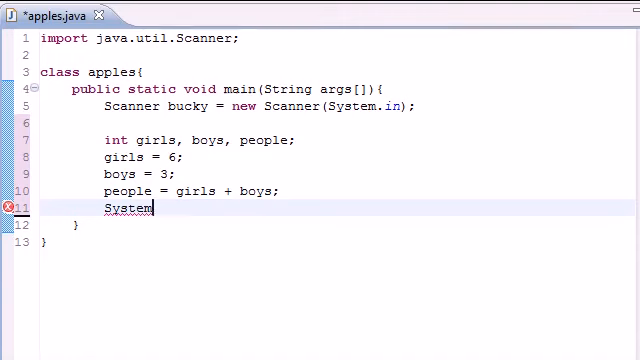
text(.out.prinlt)
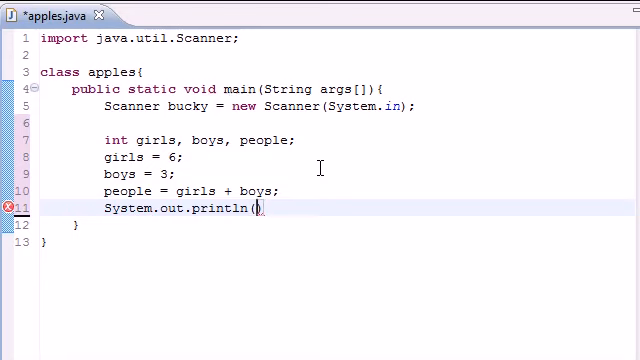
text(people)
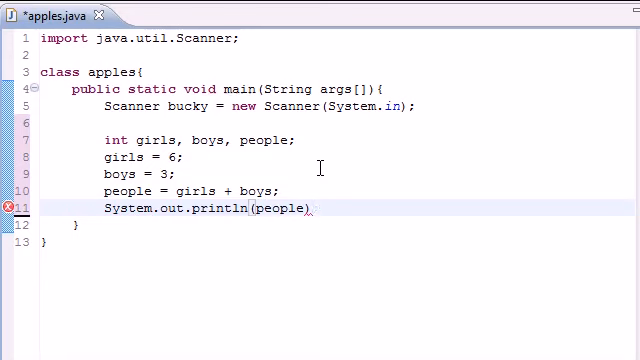
text(;)
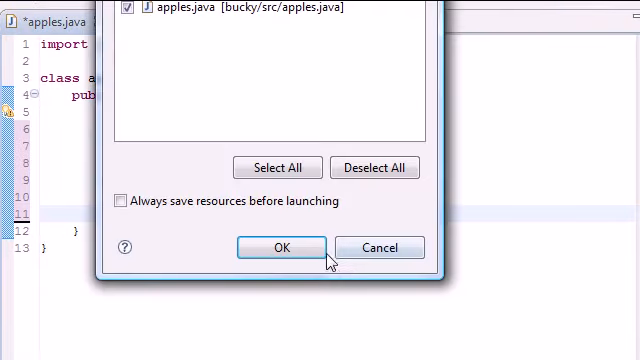
Save and run the program, then change the people line's operator from + to divide girls by boys.
click(288, 248)
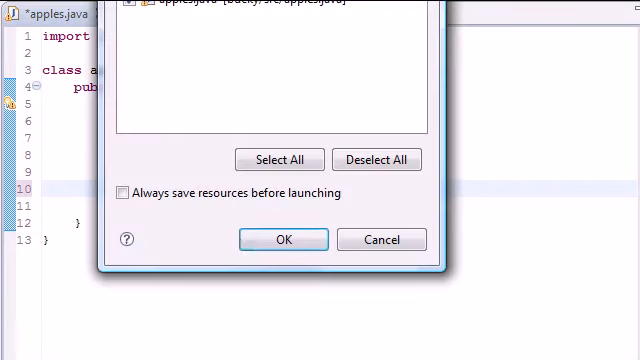
click(280, 240)
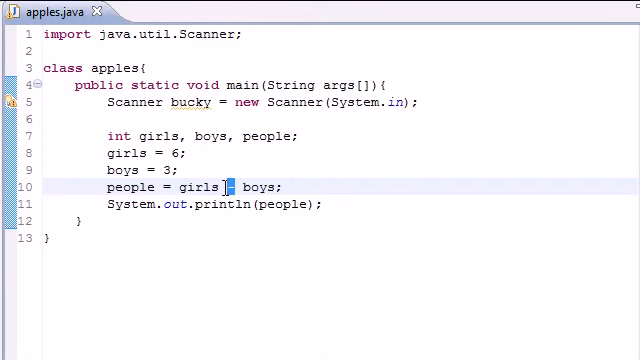
text(*)
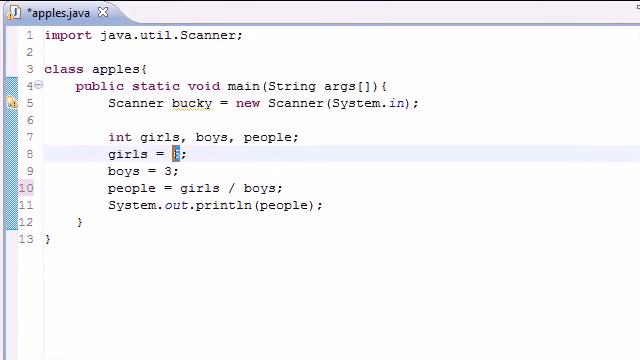
Change girls to 11 and save to run the division version.
text(11)
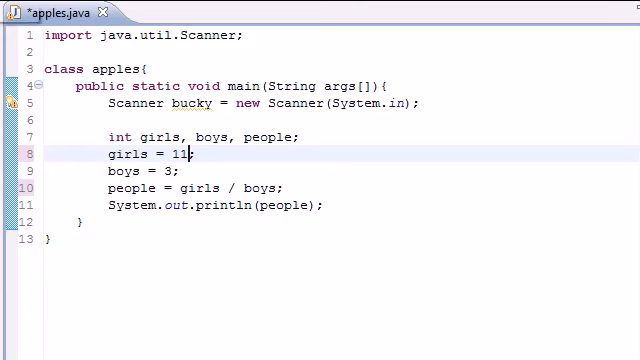
key(ctrl+s)
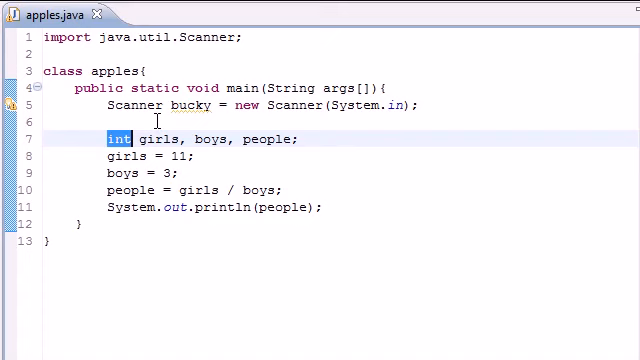
Declare the variables as double, run the program, then switch the declaration back to int.
text(double)
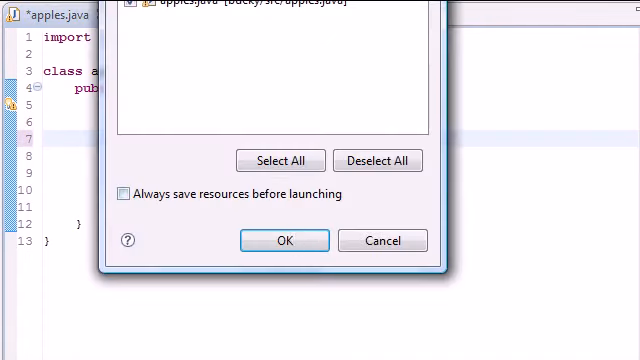
click(284, 240)
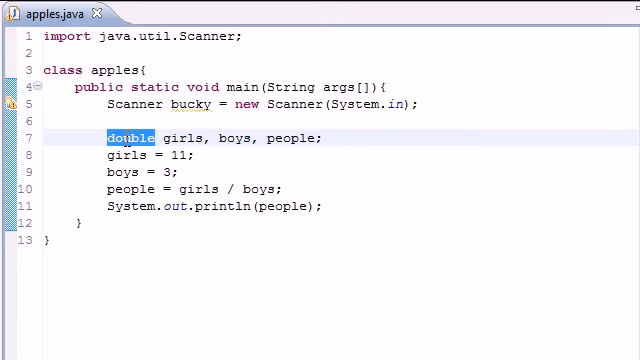
text(int)
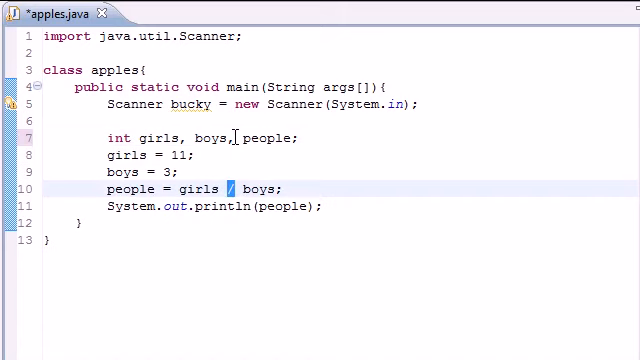
Make people = girls % boys, run it to view the console output, and return to the editor.
text(%)
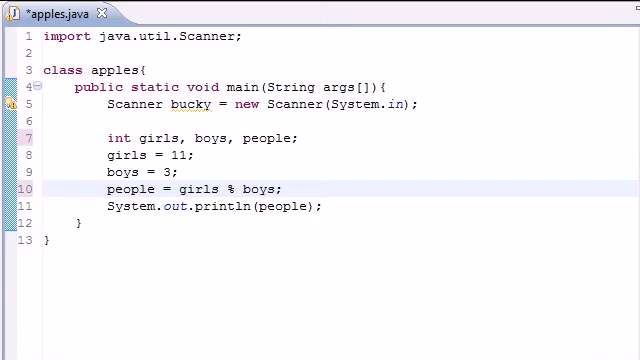
click(236, 188)
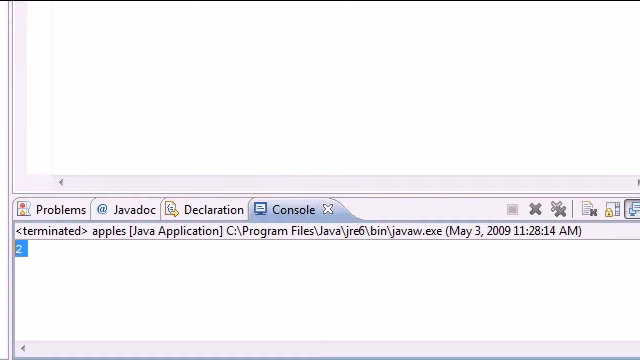
click(50, 20)
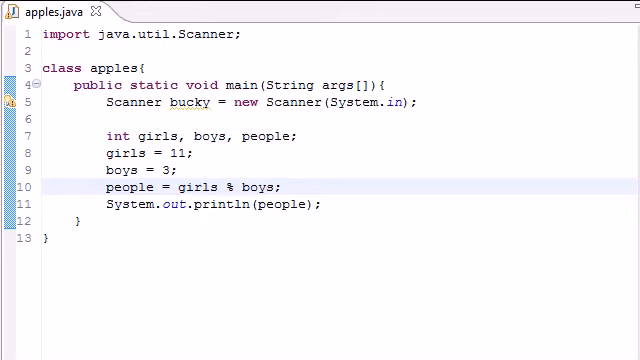
Set girls = 7 and boys = 3, keep people as girls % boys, then save and run.
double_click(178, 152)
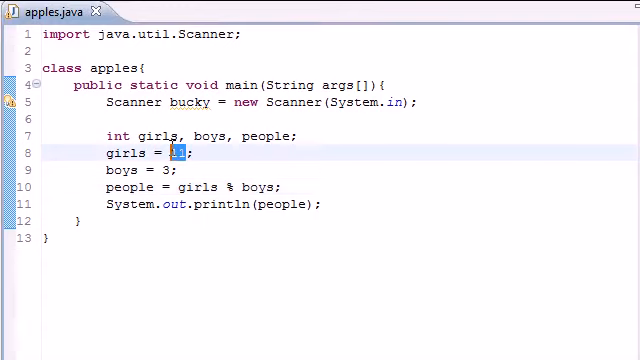
text(7)
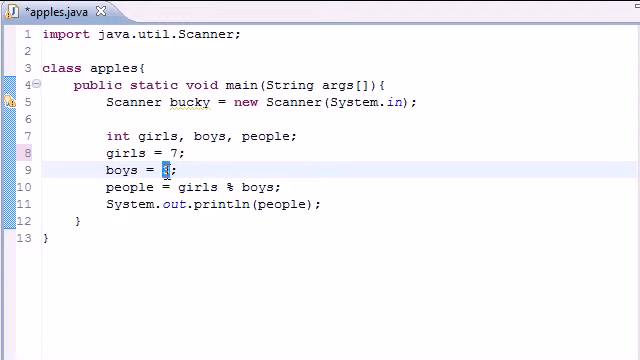
text(3)
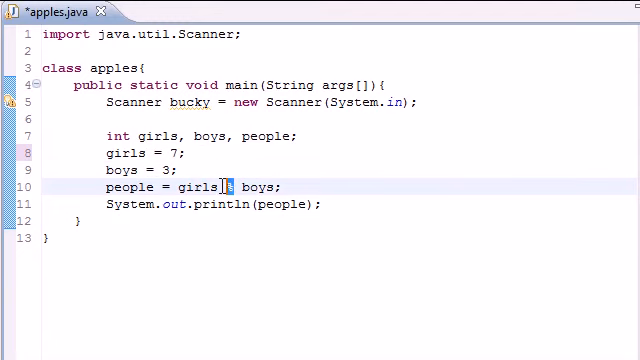
text(/)
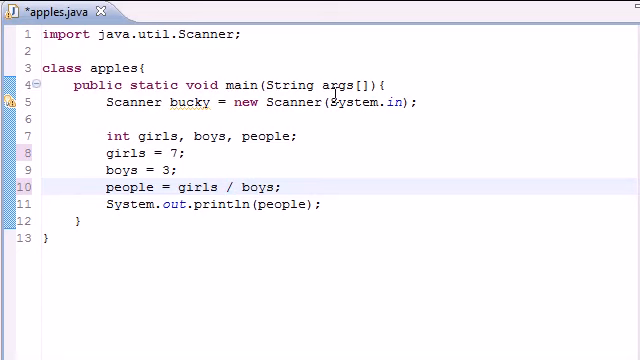
text(%)
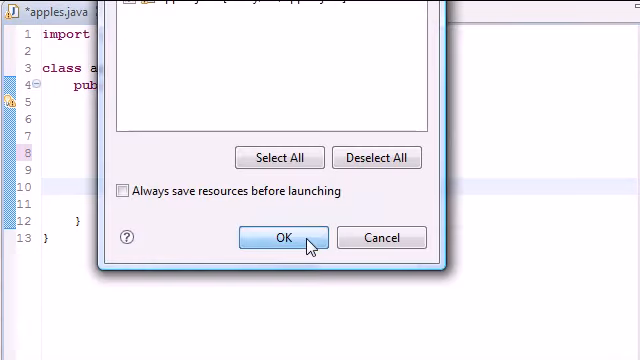
click(280, 238)
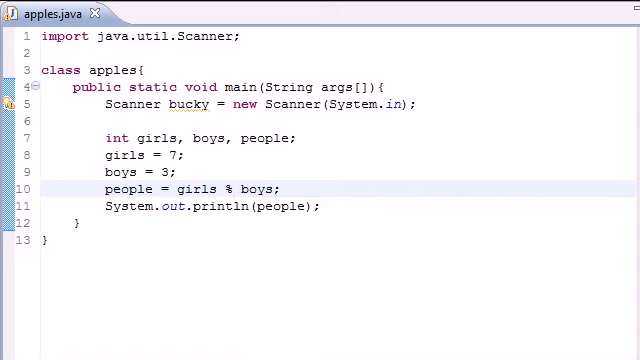
key(ctrl+a)
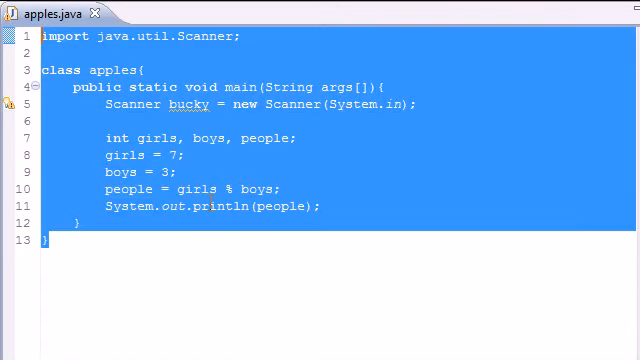
click(178, 172)
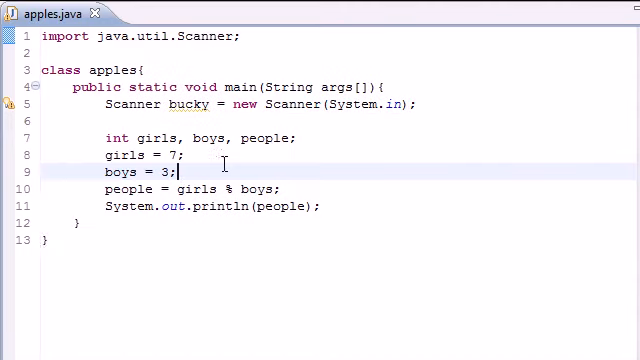